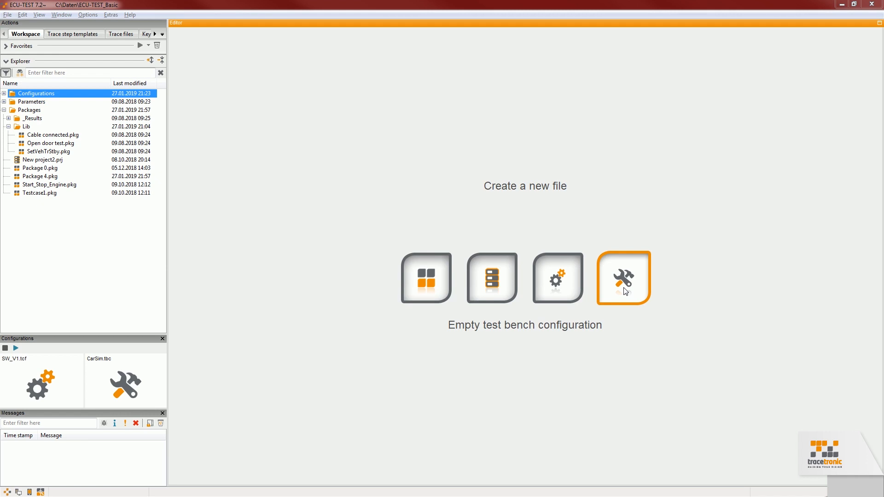
# - Create an empty test bench configuration with a local tool host
pyautogui.click(623, 277)
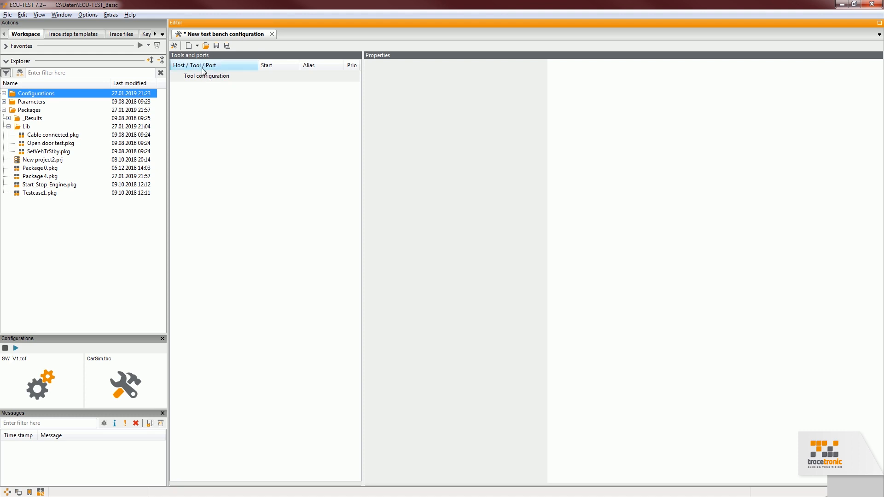
pyautogui.rightClick(205, 75)
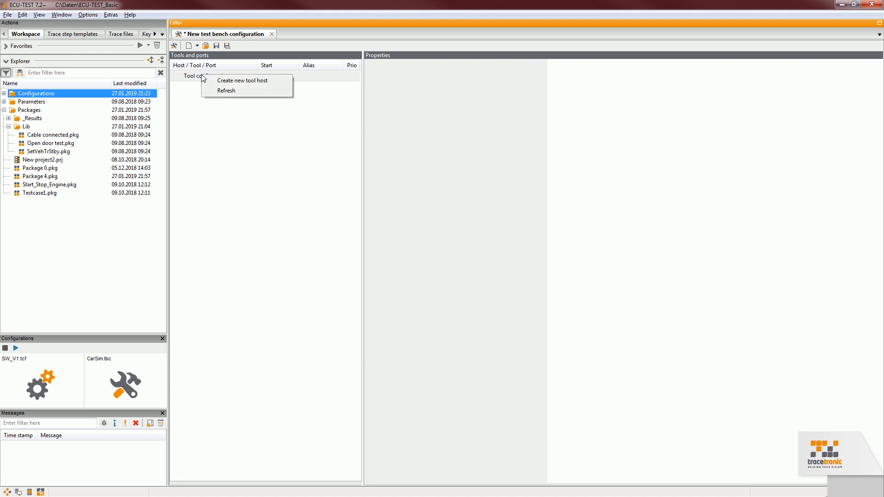
pyautogui.click(241, 80)
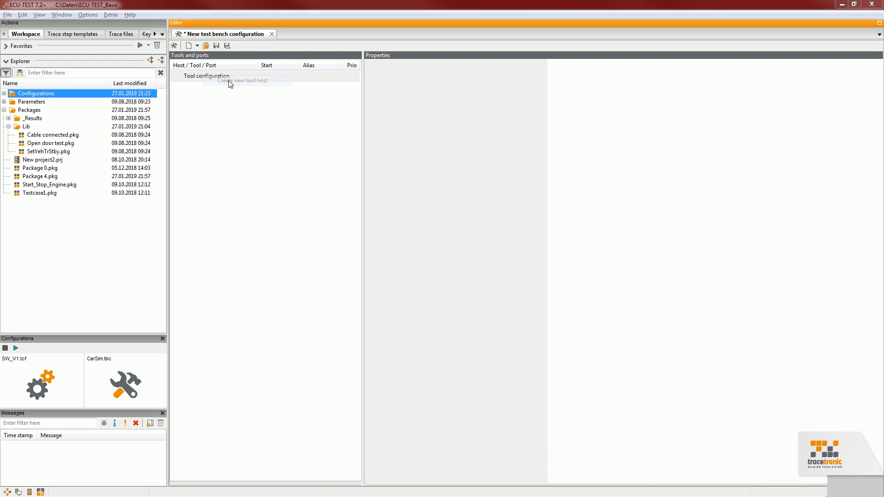
pyautogui.click(246, 80)
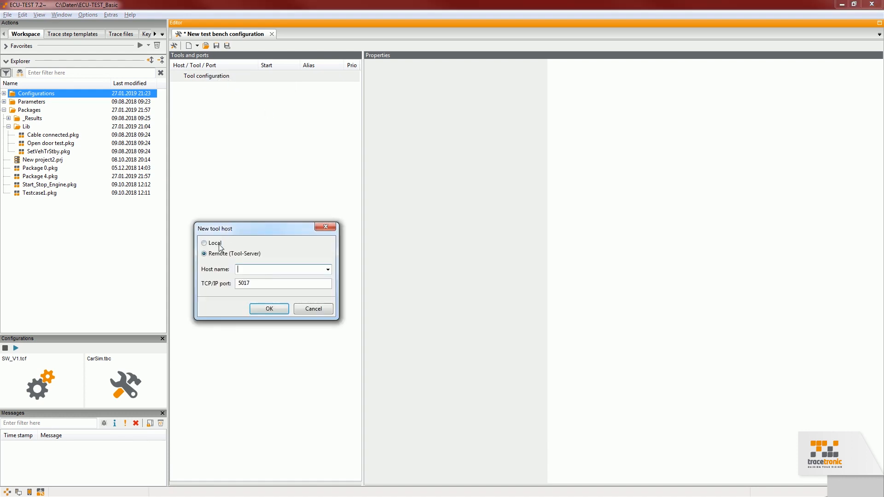
pyautogui.click(268, 308)
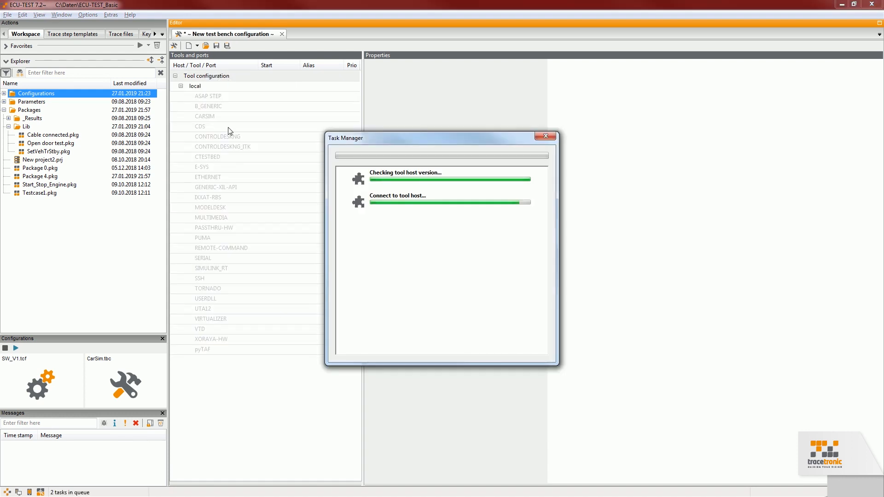
# - Add a CARSIM port with alias CARSIM01 to the local tool host
pyautogui.rightClick(204, 116)
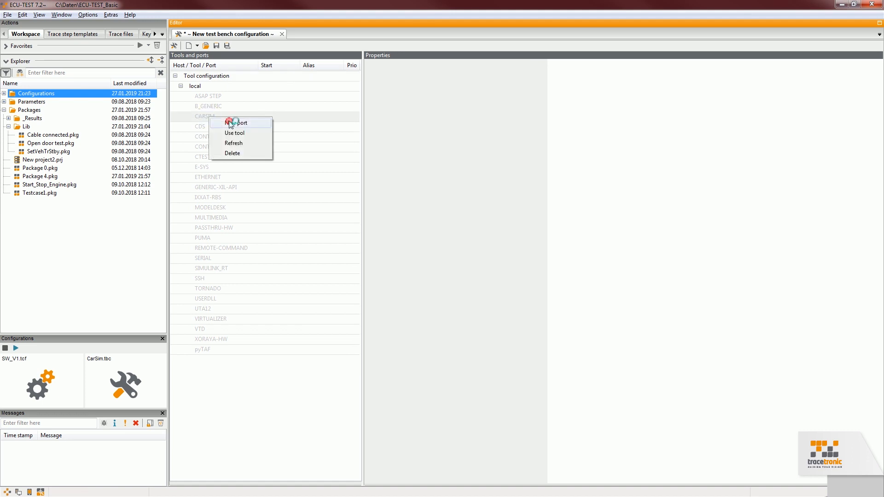
pyautogui.click(408, 236)
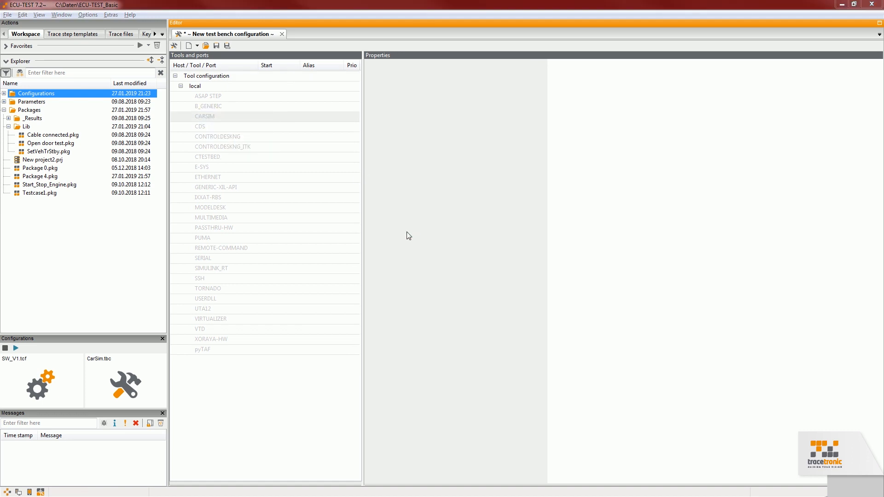
pyautogui.doubleClick(205, 116)
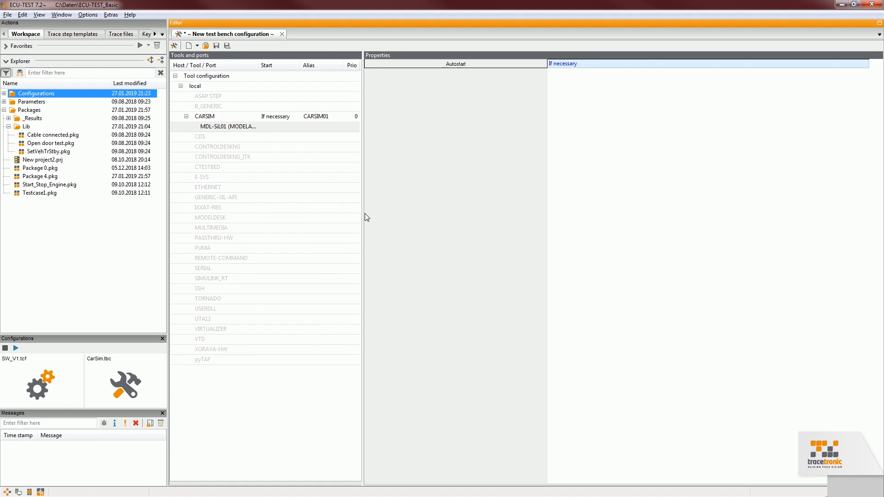
pyautogui.moveTo(362, 204)
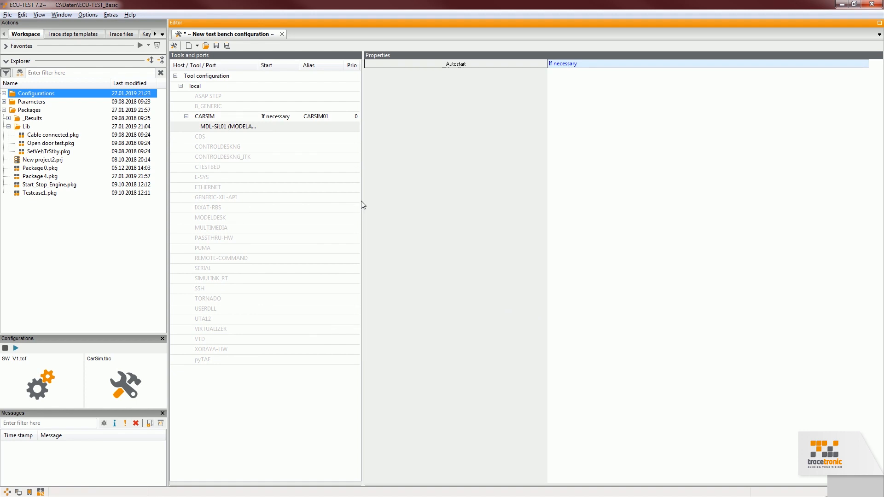
pyautogui.moveTo(471, 75)
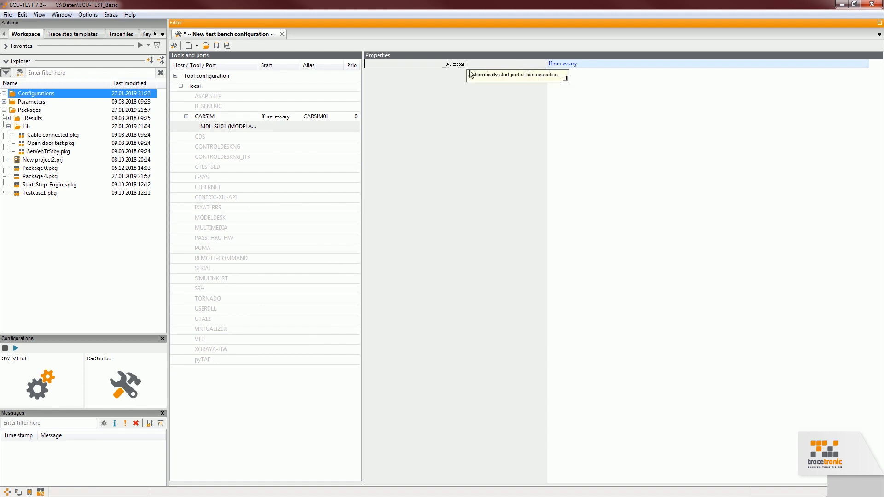
pyautogui.moveTo(392, 163)
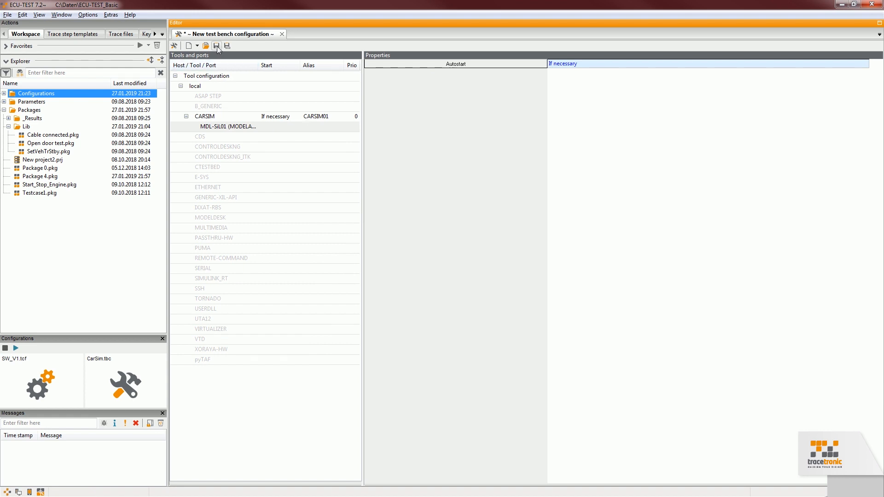
# - Save the test bench configuration as CarSim1.tbc and close its editor
pyautogui.click(216, 46)
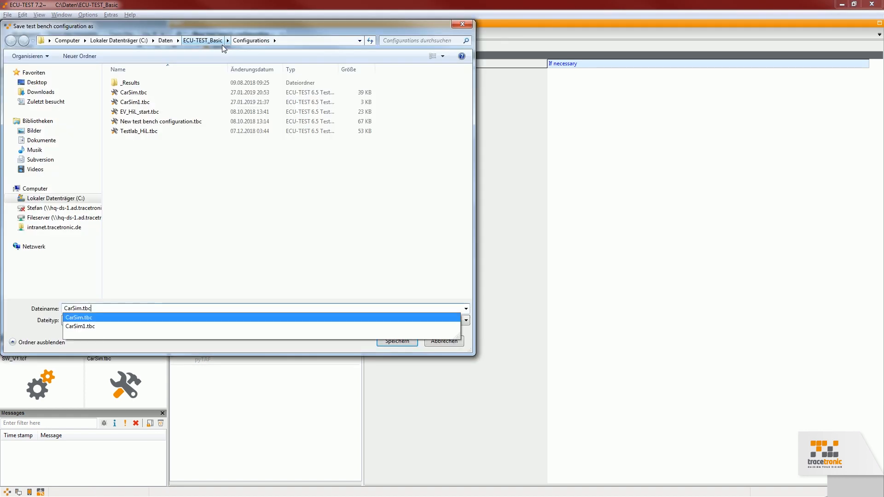
pyautogui.click(396, 341)
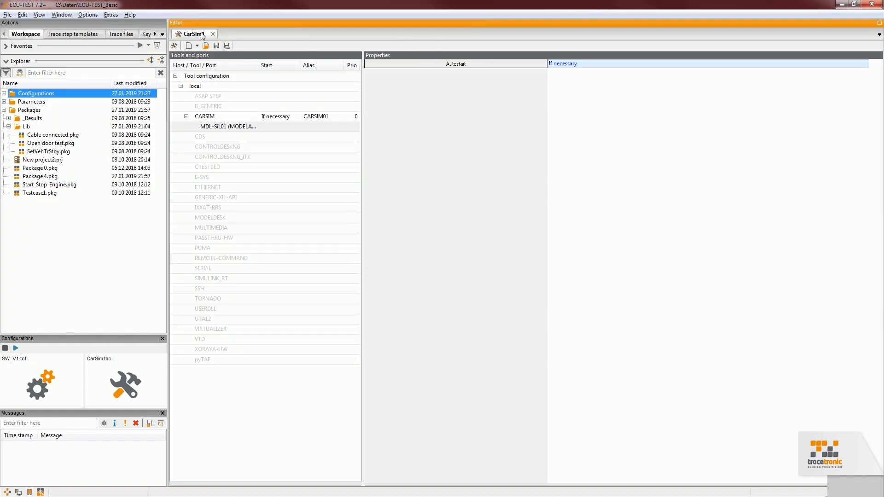
pyautogui.moveTo(174, 46)
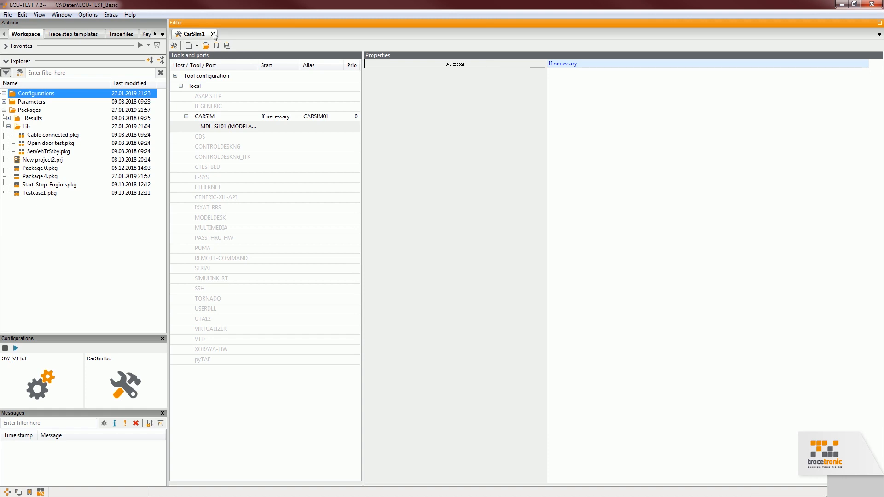
pyautogui.click(212, 33)
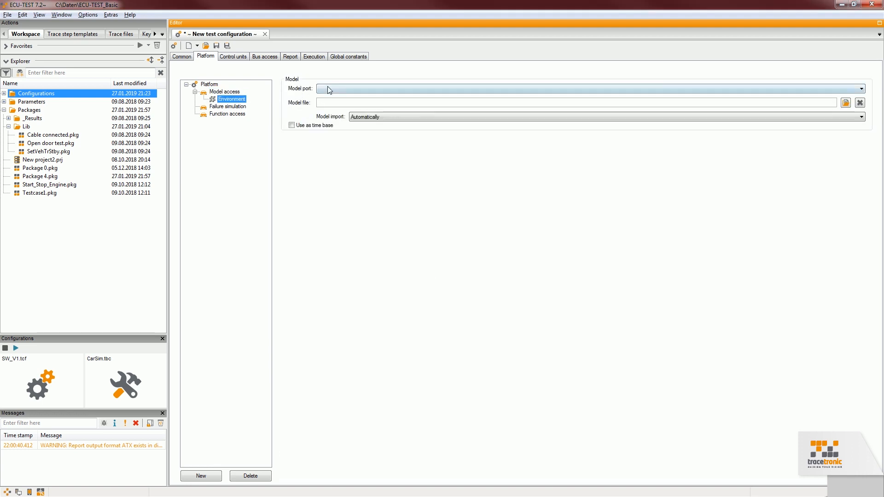
# - Set model port MDL02, overwrite SW_V1.tcf, and close the test configuration
pyautogui.write('MDL02')
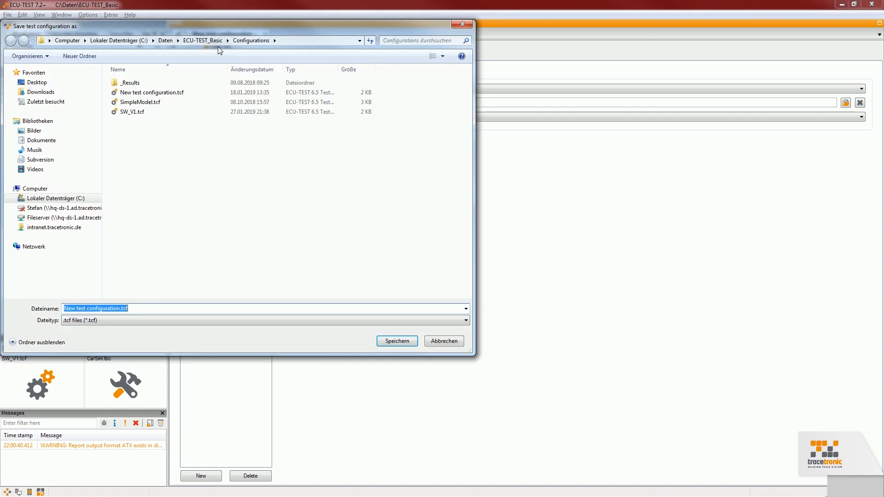
pyautogui.click(397, 341)
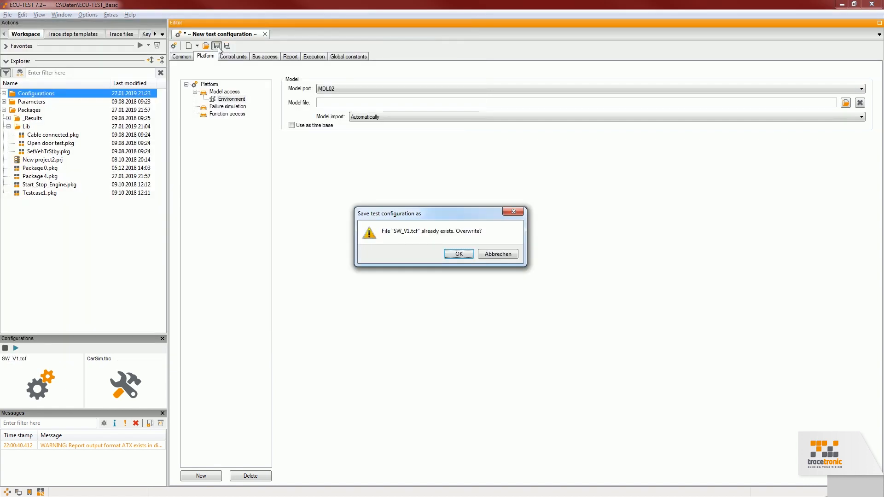
pyautogui.click(458, 254)
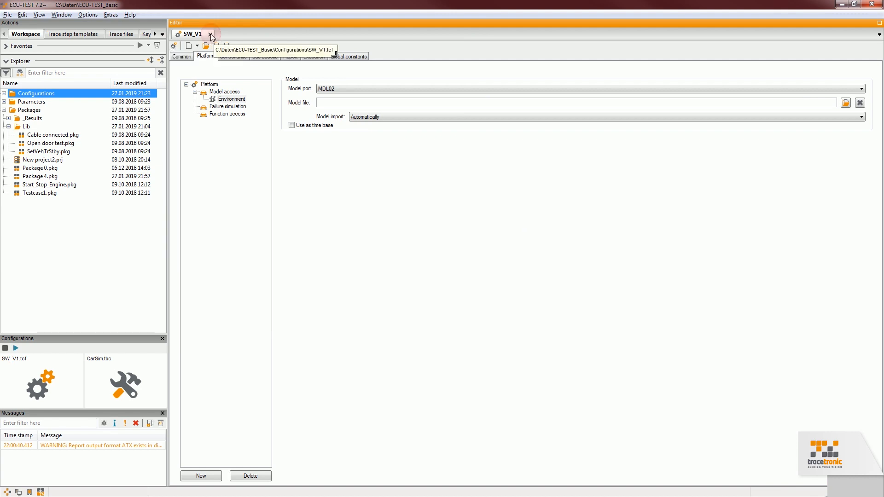
pyautogui.click(211, 35)
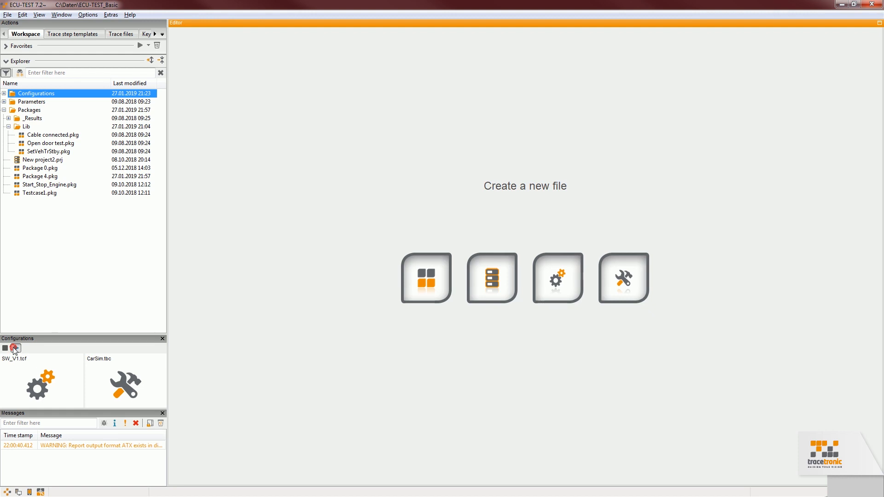
# - Start the SW_V1.tcf test configuration and CarSim.tbc test bench
pyautogui.click(15, 348)
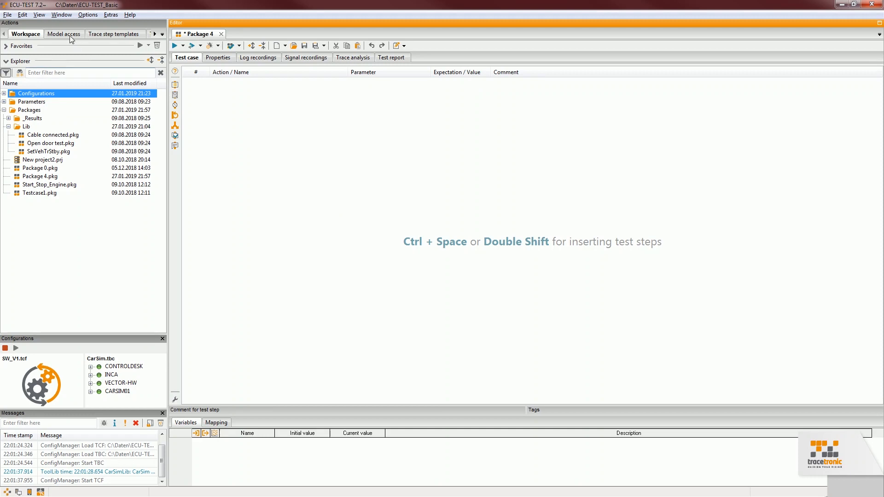
# - Add the Engine Torque Control no-control scenario as a step and expand its IN/OUT sections
pyautogui.click(64, 33)
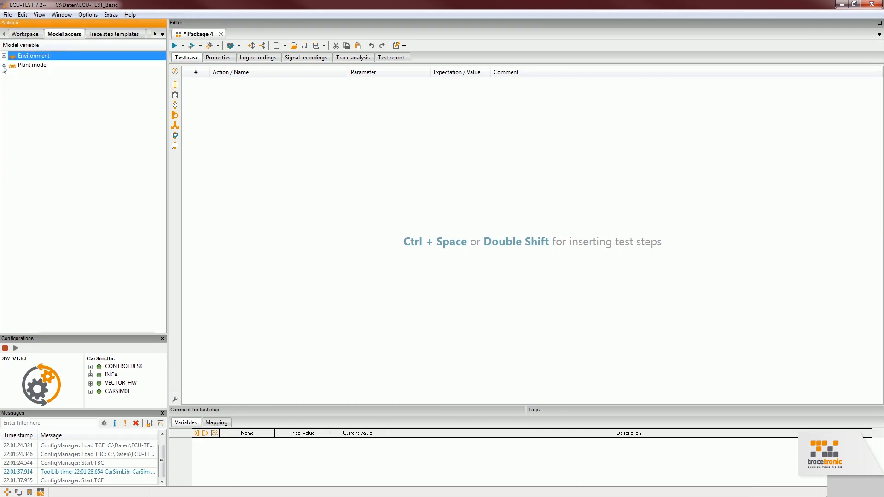
pyautogui.click(4, 55)
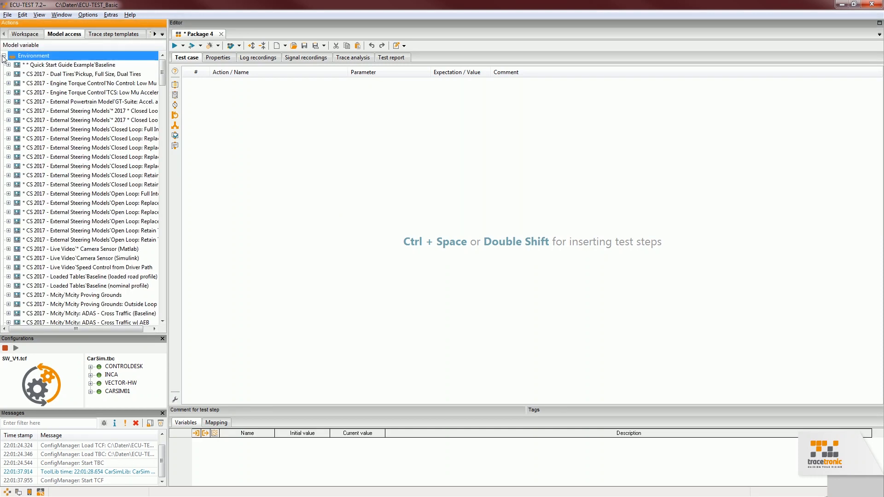
pyautogui.click(84, 83)
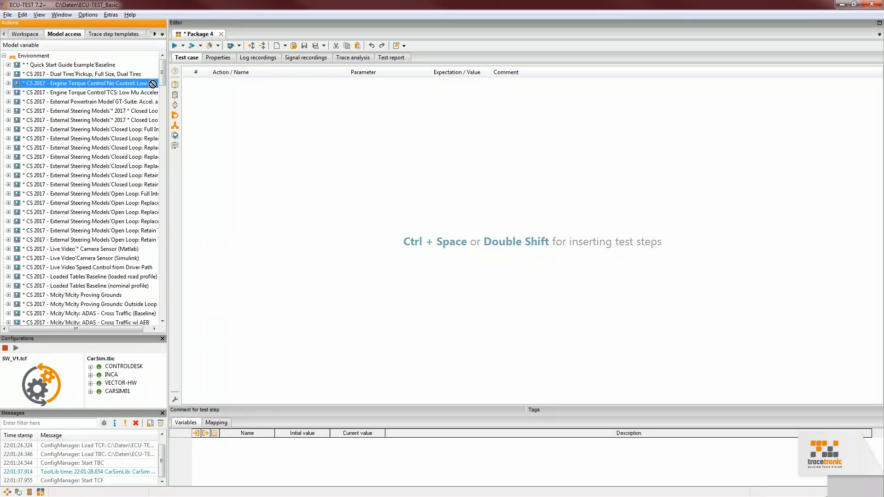
pyautogui.doubleClick(82, 83)
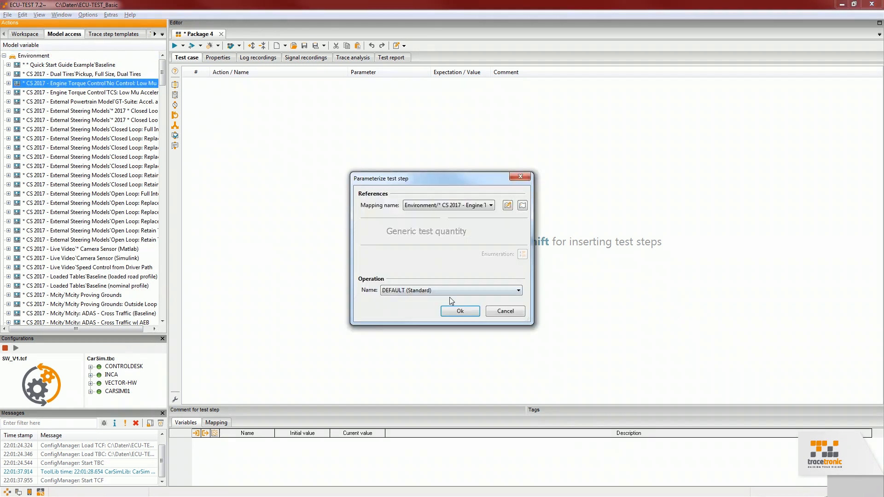
pyautogui.click(459, 311)
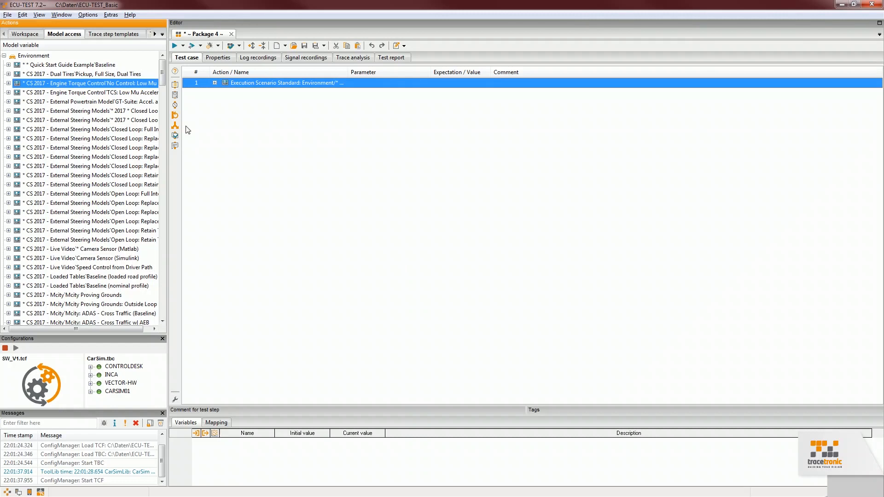
pyautogui.click(5, 83)
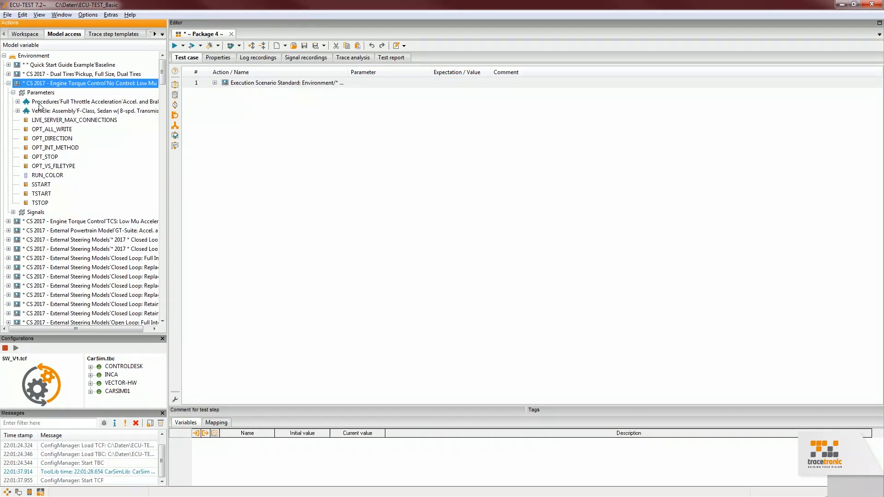
pyautogui.click(90, 101)
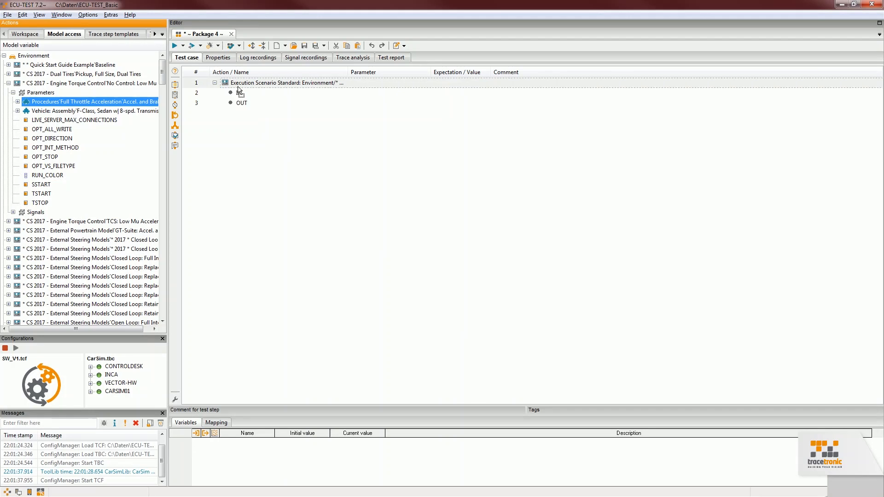
# - Write the Procedures parameter as the 100–0 km/h Braking Distance Test (Force)
pyautogui.doubleClick(241, 93)
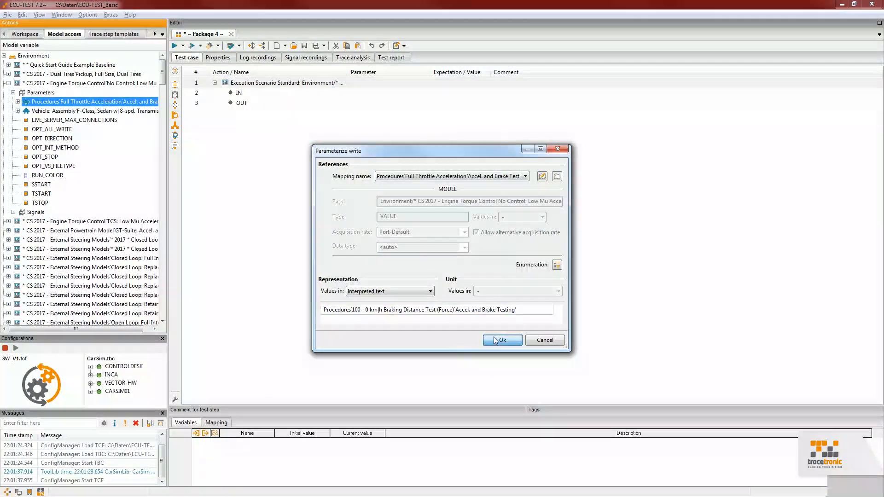
pyautogui.click(501, 340)
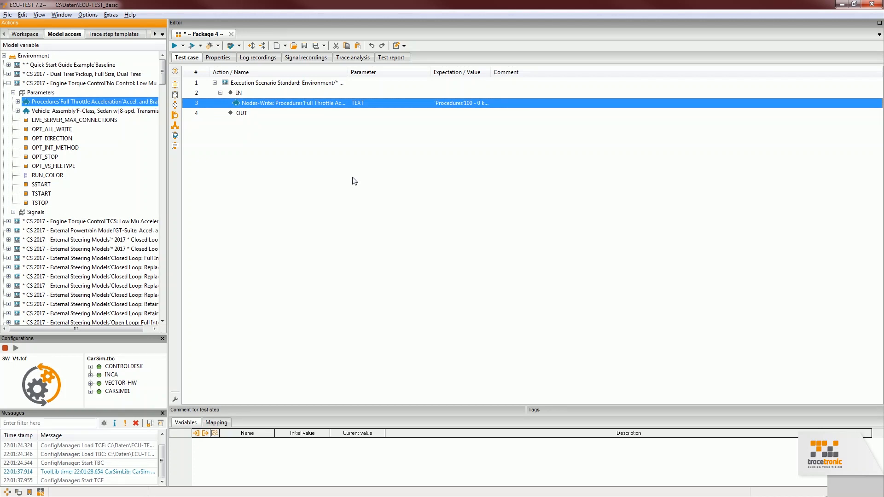
pyautogui.click(93, 111)
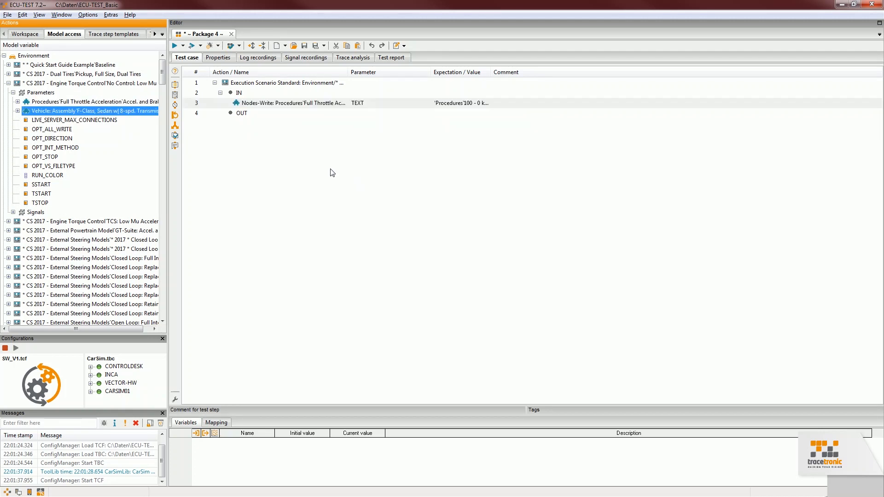
# - Add signals Chassis motion/Vx and Powertrain/AV_Eng to the signal recordings
pyautogui.click(307, 58)
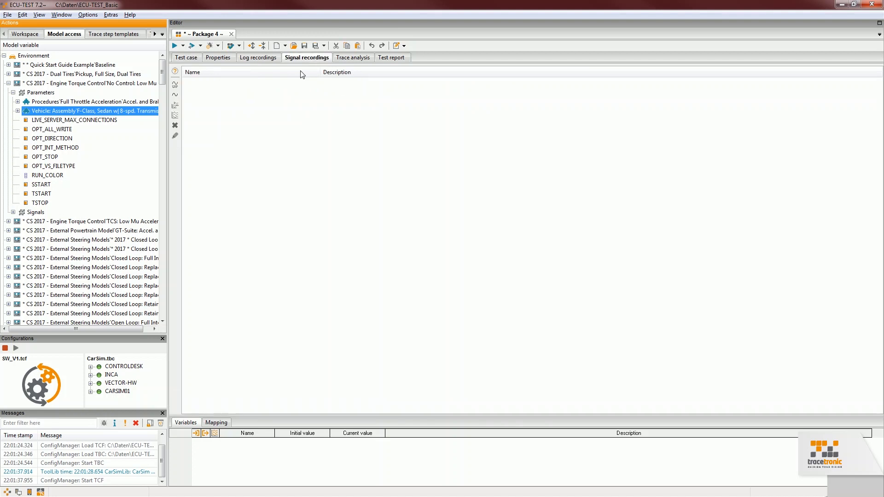
pyautogui.click(14, 212)
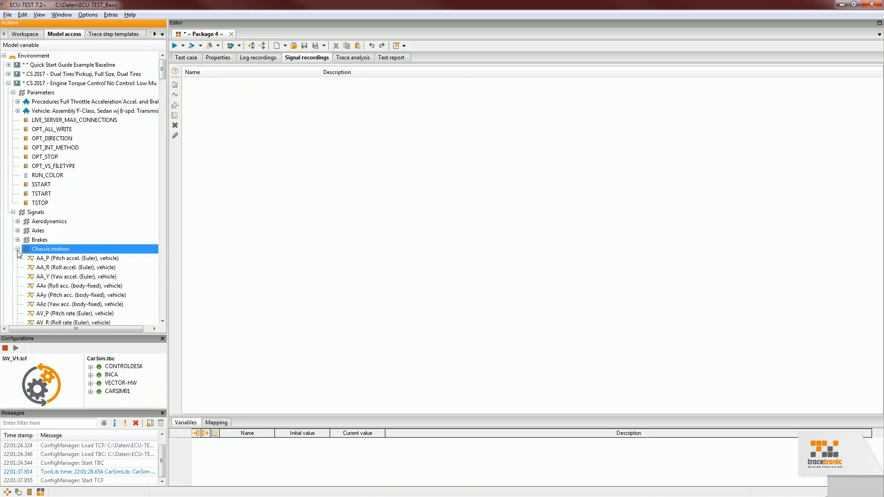
pyautogui.scroll(-3)
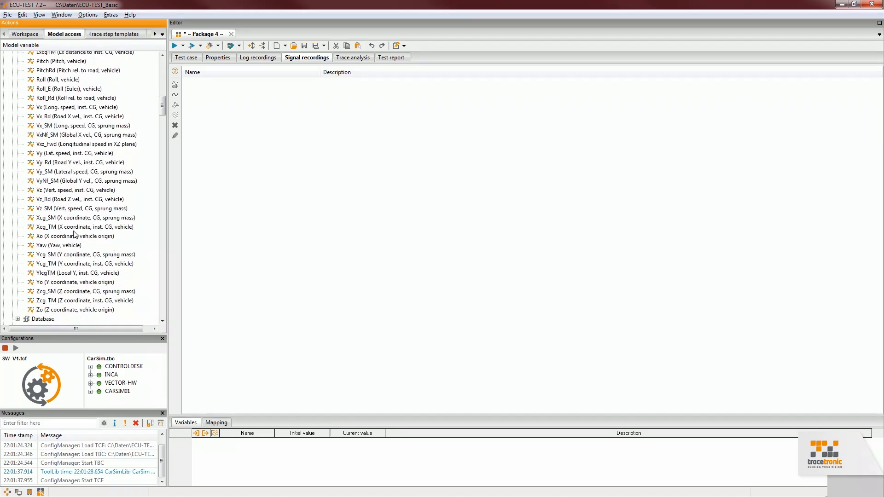
pyautogui.moveTo(50, 148)
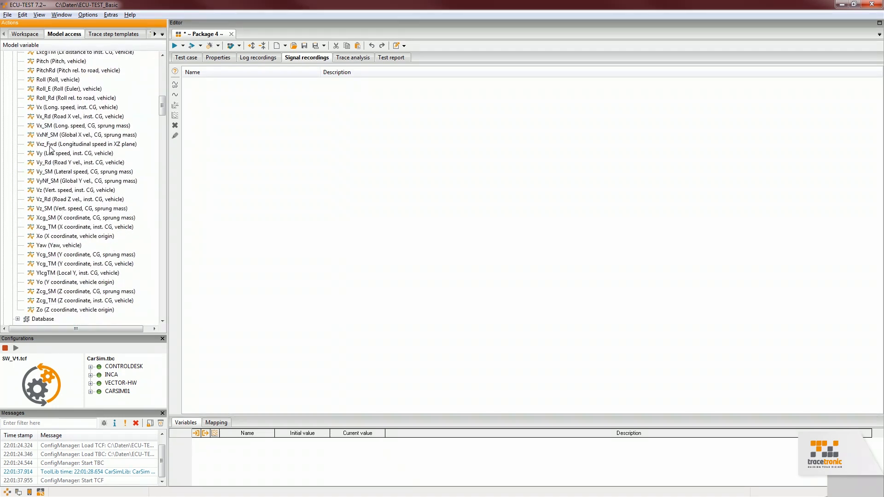
pyautogui.click(76, 107)
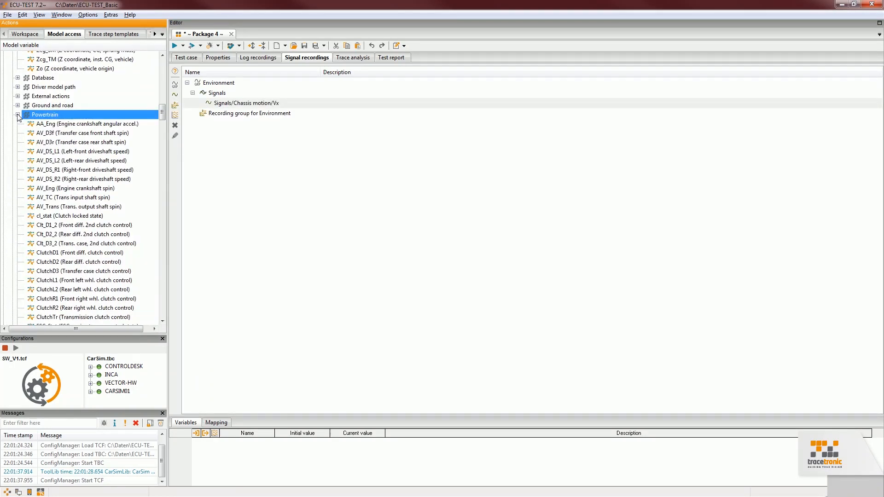
pyautogui.click(74, 188)
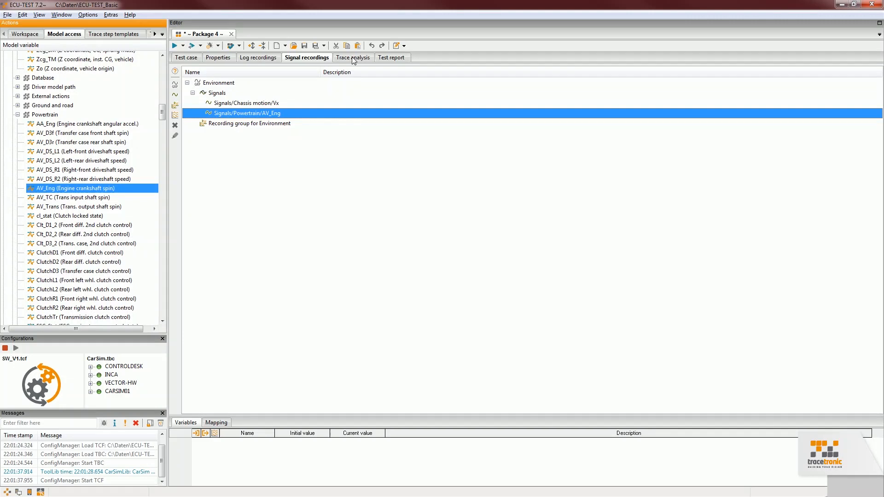
pyautogui.click(354, 58)
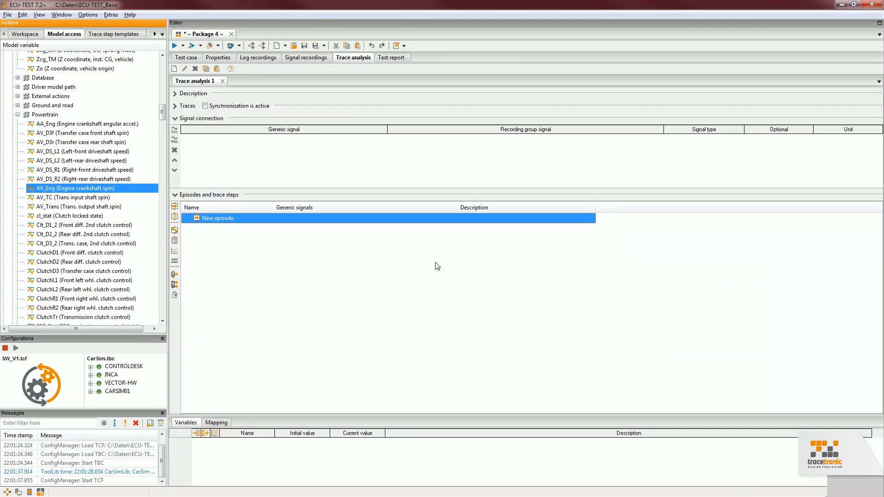
pyautogui.moveTo(174, 241)
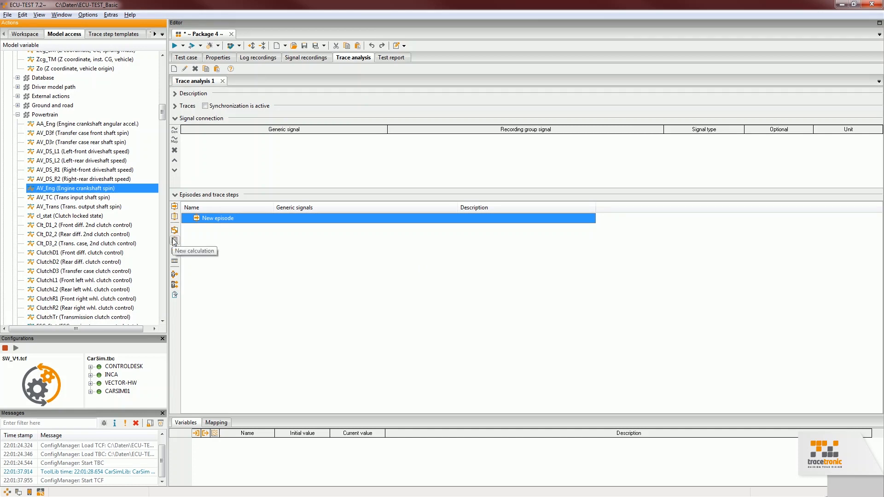
# - Add calculation Signals_Powertrain_AV_Eng < 1000 plotting AV_Eng and Chassis_motion_Vx
pyautogui.click(174, 241)
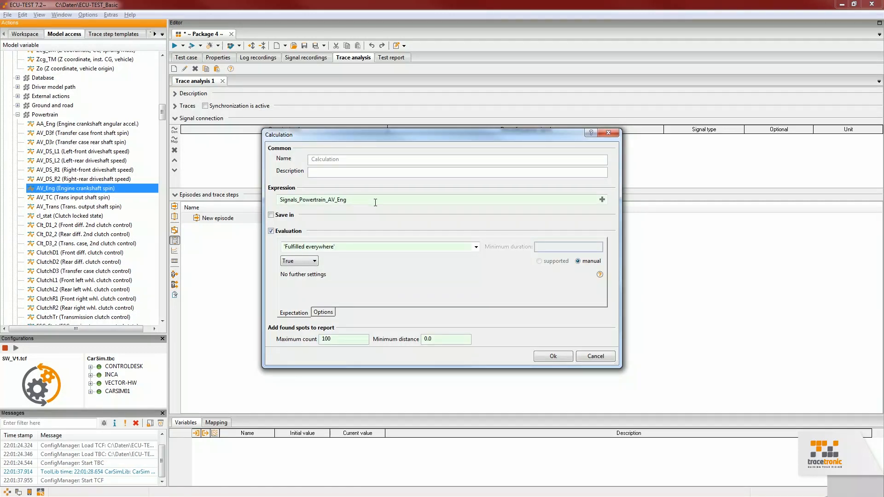
pyautogui.write('< 10')
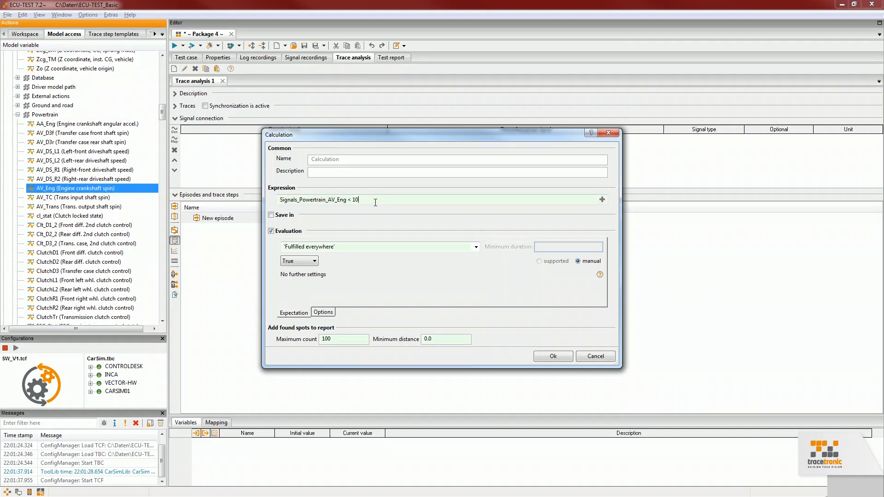
pyautogui.click(552, 356)
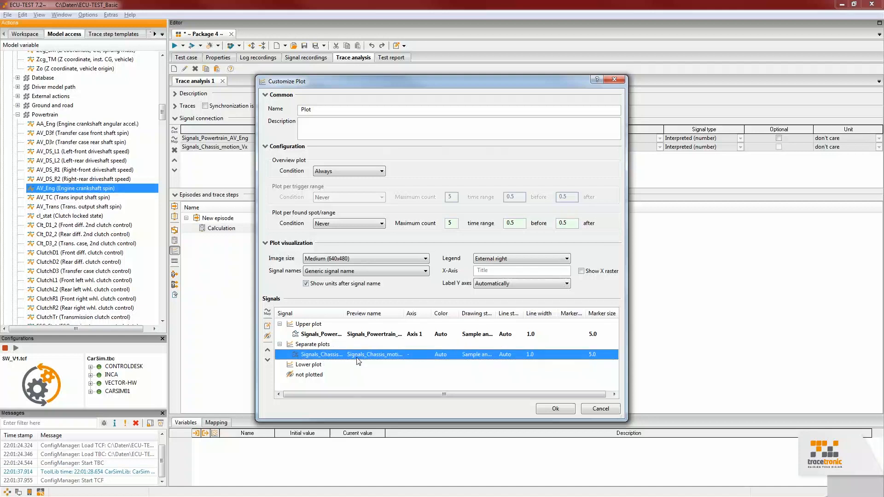
pyautogui.click(554, 408)
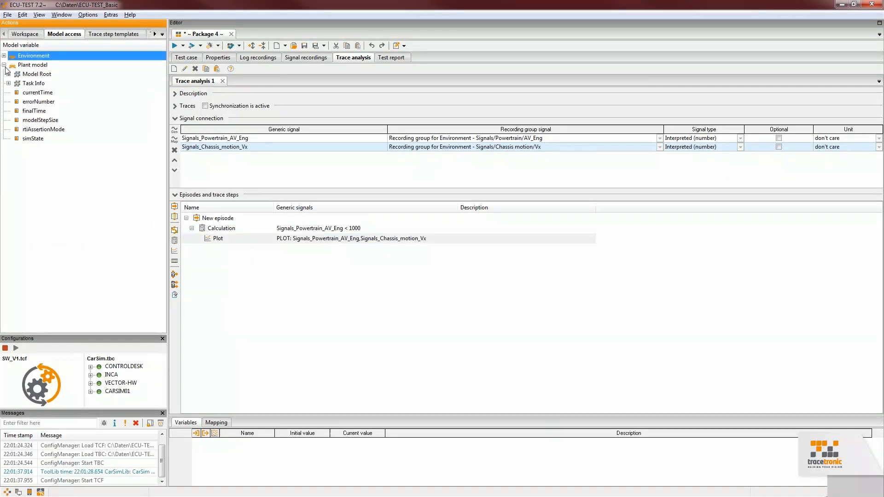
pyautogui.click(38, 92)
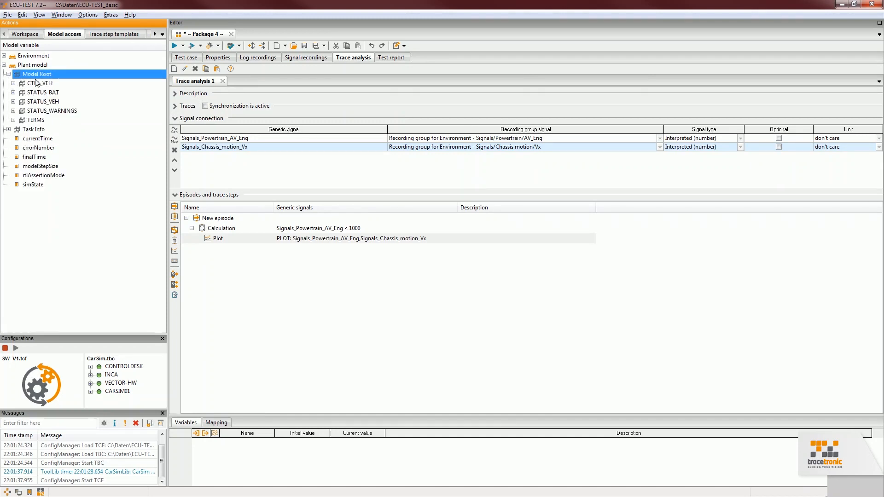
pyautogui.moveTo(80, 100)
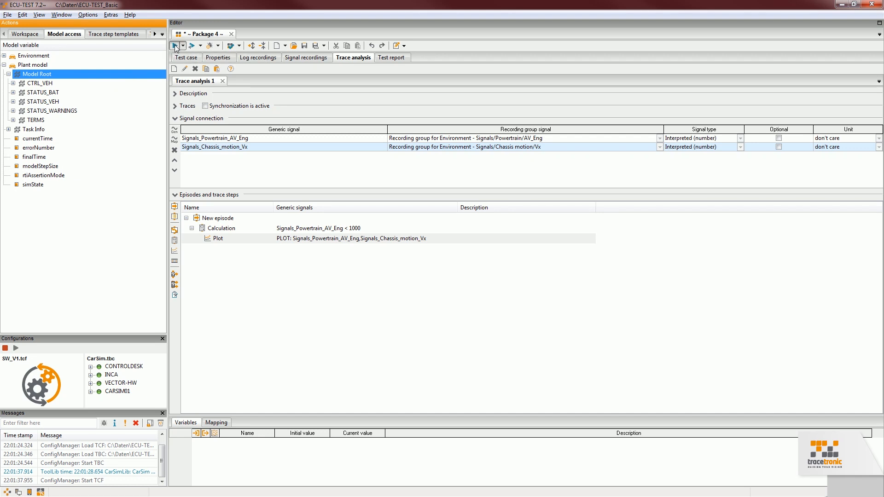
# - Run Package 4 and view the Job_1 Calculation result with its AV_Eng plot
pyautogui.click(174, 46)
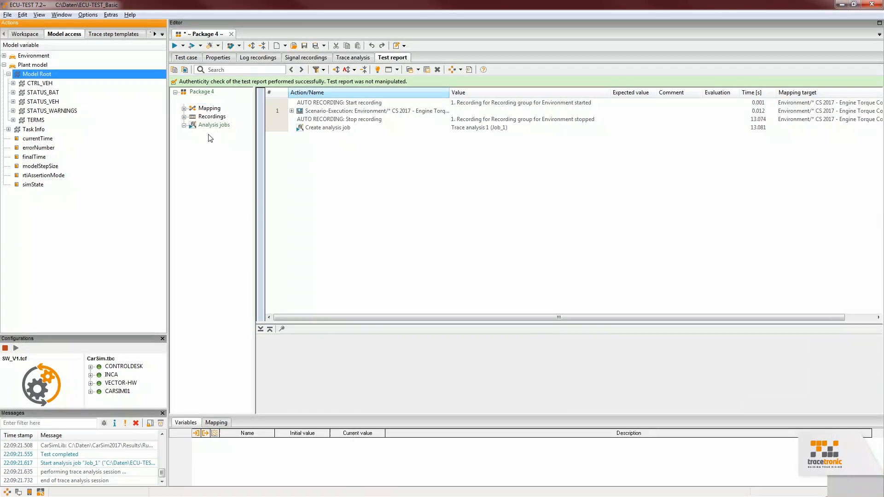
pyautogui.click(213, 124)
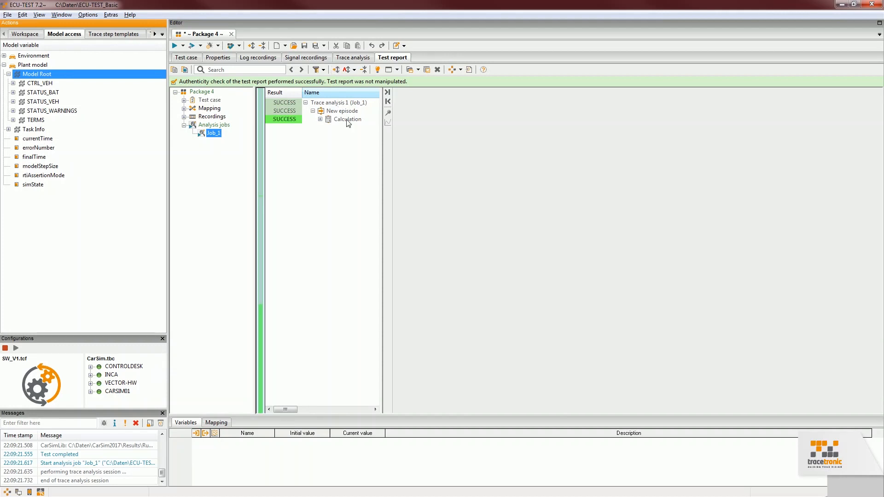
pyautogui.click(347, 118)
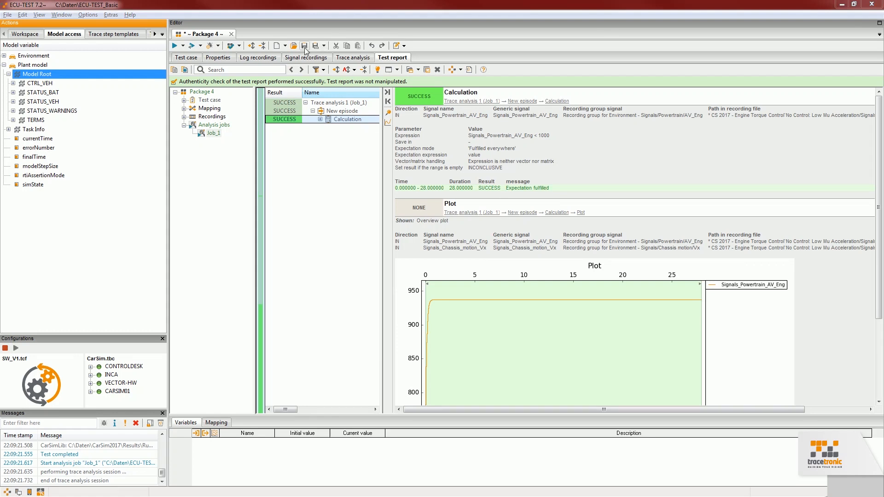
# - Save the package as Testcase1.pkg and create a new project
pyautogui.click(305, 45)
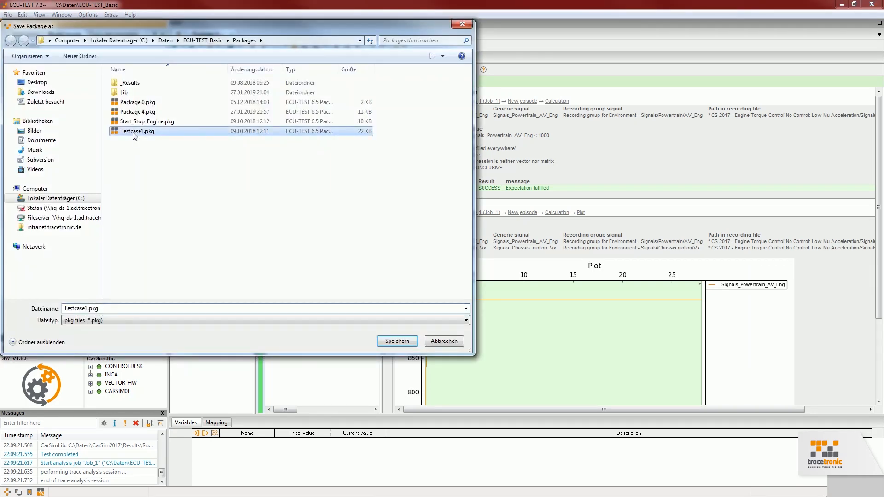
pyautogui.click(396, 341)
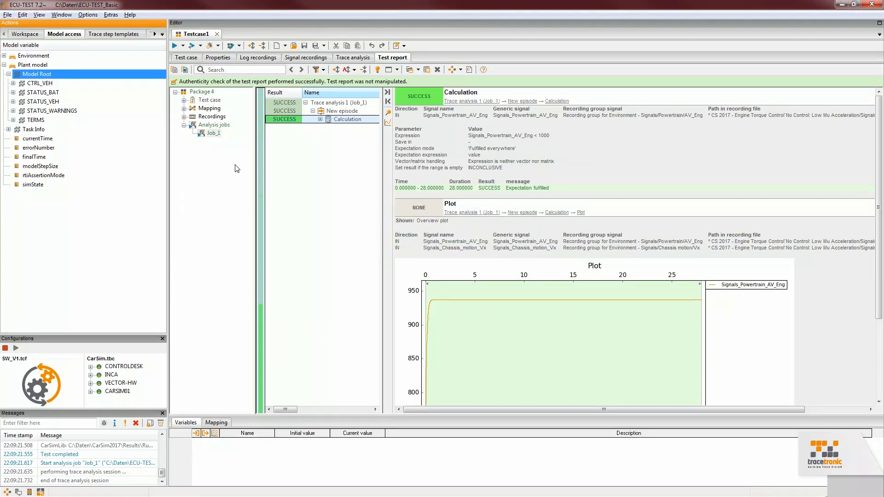
pyautogui.click(216, 34)
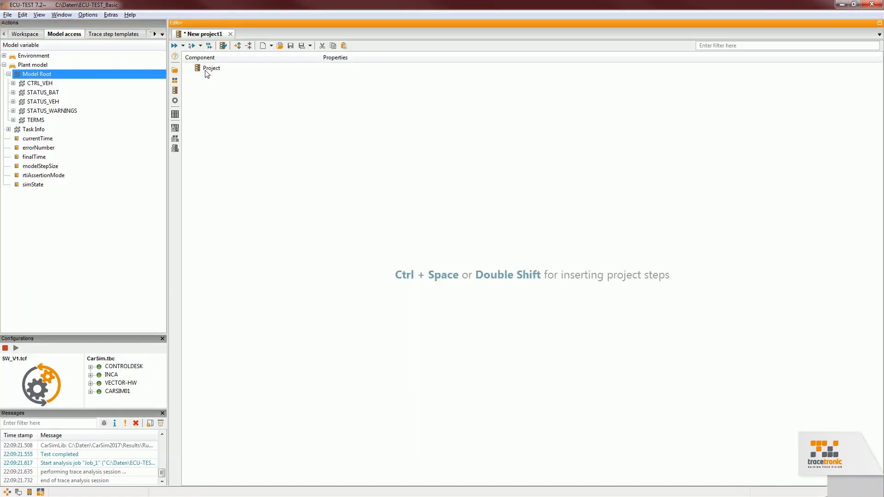
# - Add Testcase1.pkg from the workspace and attach a parameter variation beneath it
pyautogui.click(25, 34)
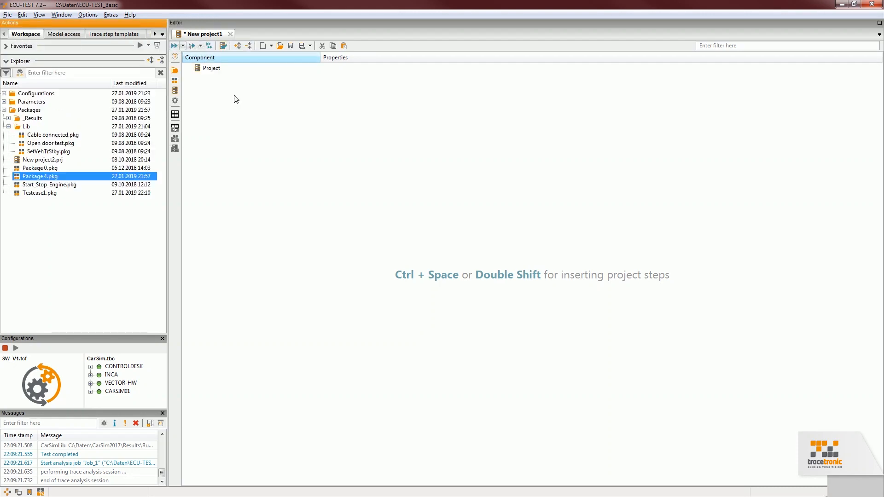
pyautogui.click(40, 193)
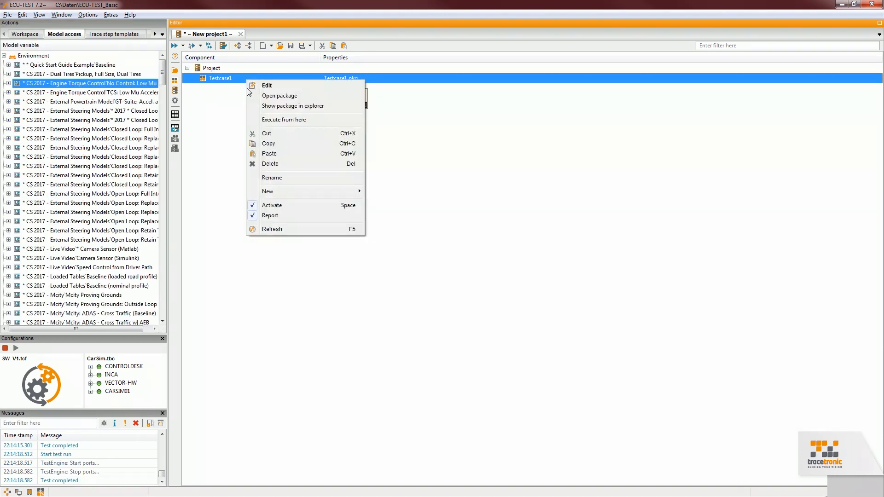
pyautogui.moveTo(287, 191)
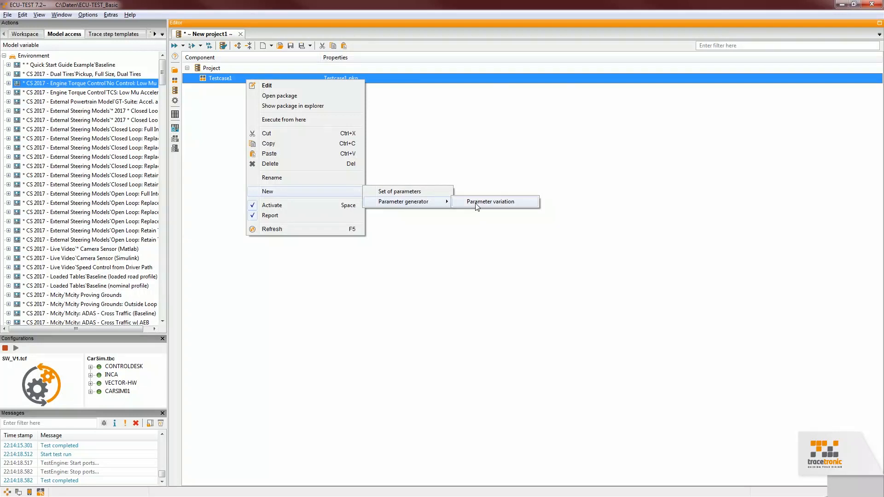
pyautogui.click(491, 201)
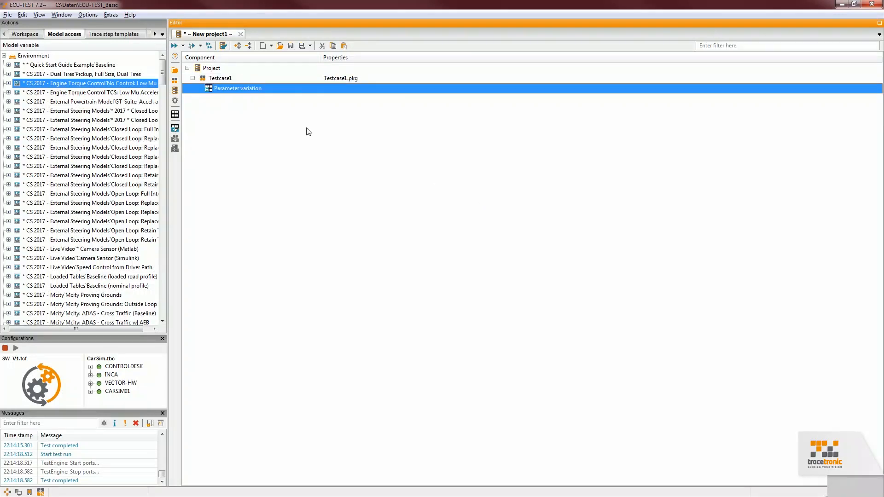
pyautogui.doubleClick(238, 88)
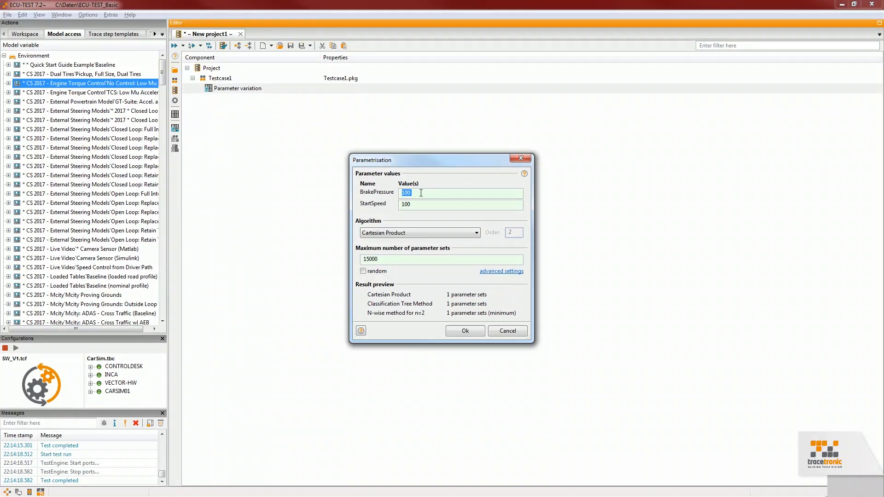
# - Enter ranges 0(10)100 for BrakePressure and 100(10)150 for StartSpeed, then confirm
pyautogui.write('0(')
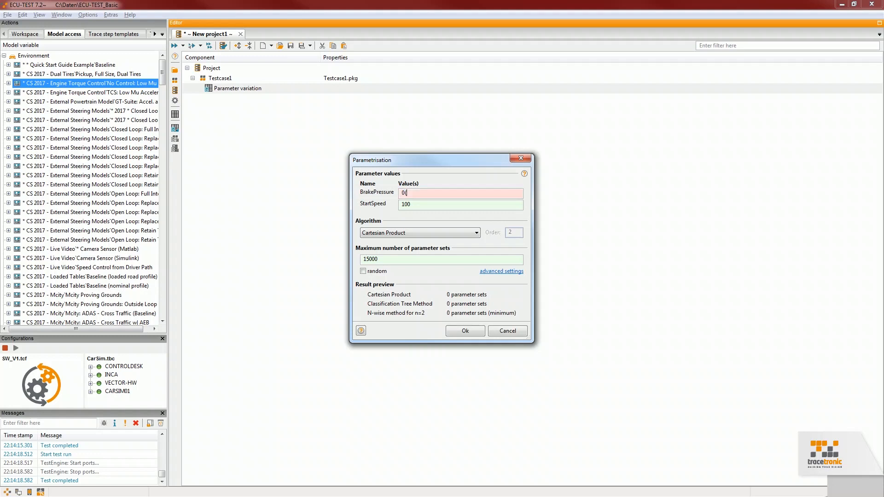
pyautogui.write(';1')
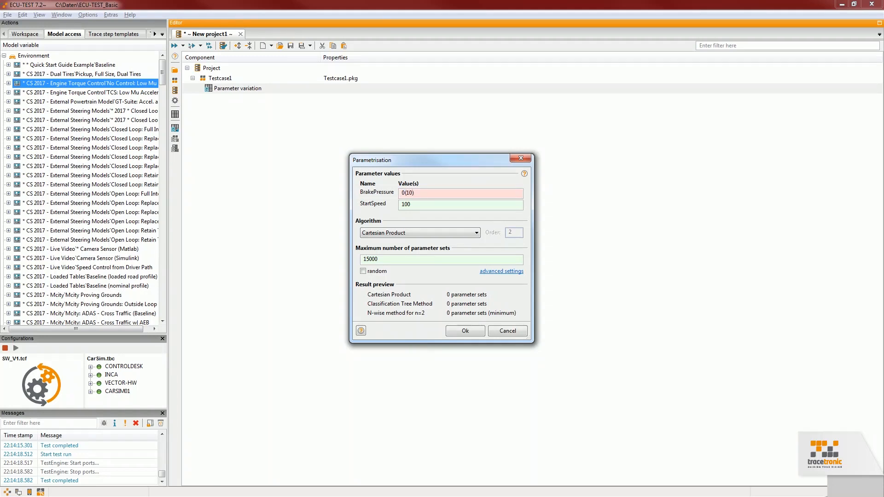
pyautogui.write('100')
pyautogui.click(460, 204)
pyautogui.write('(10')
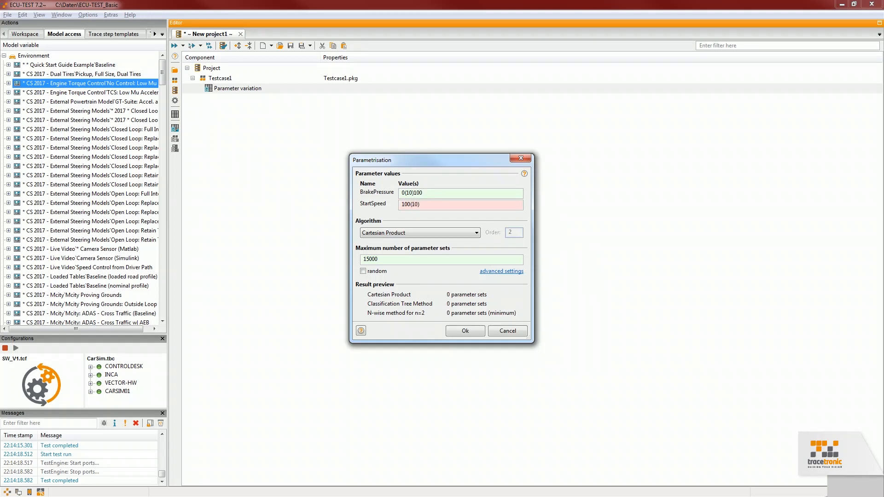
pyautogui.write('150')
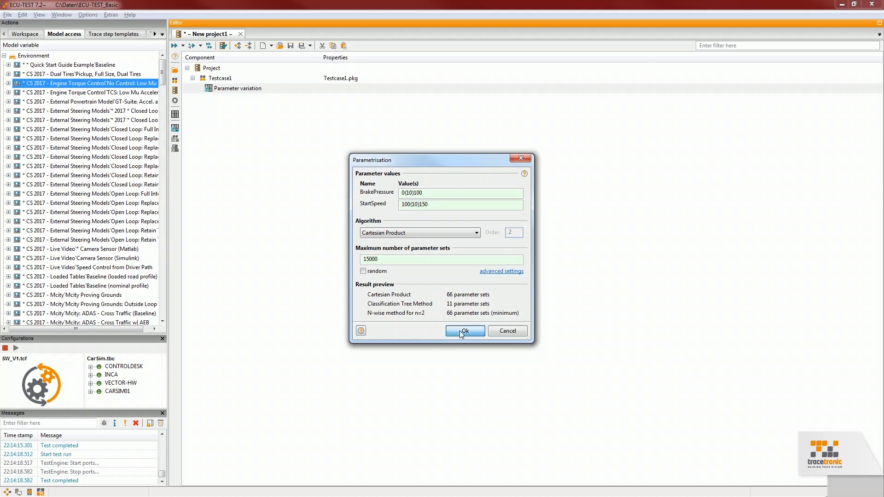
pyautogui.click(464, 331)
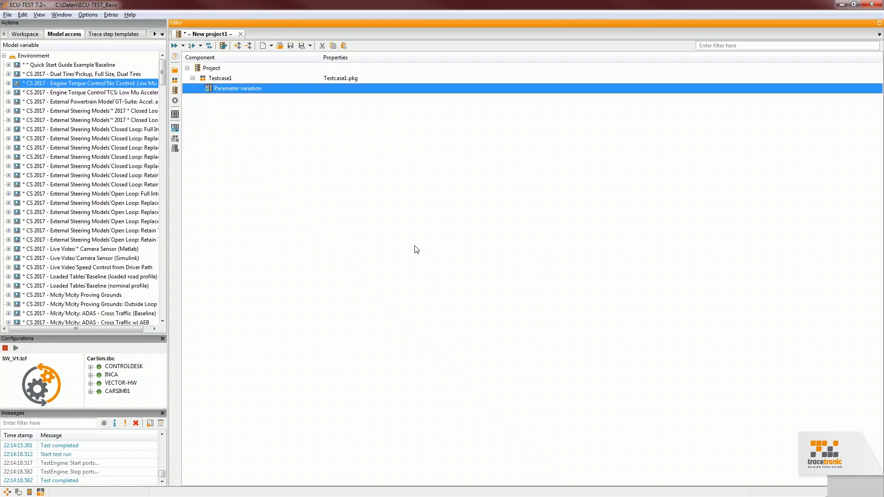
pyautogui.moveTo(175, 45)
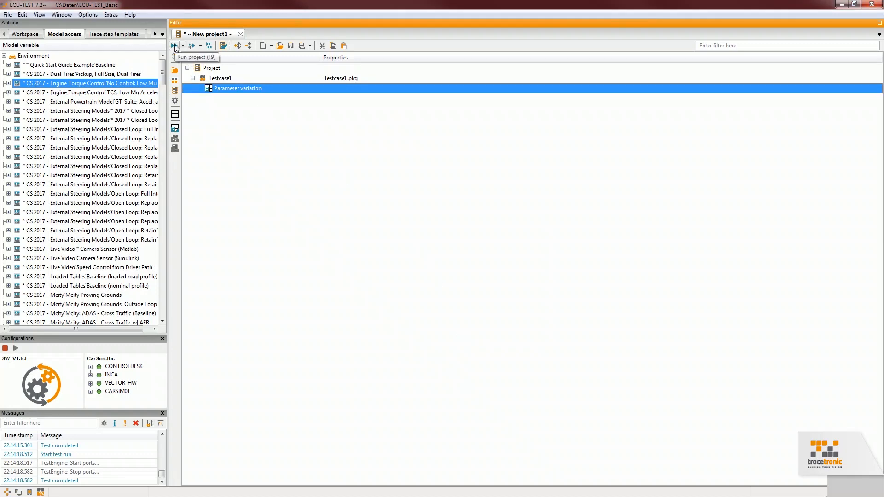
# - Run the project through all parameter sets, check a set's results, and open the report
pyautogui.click(176, 45)
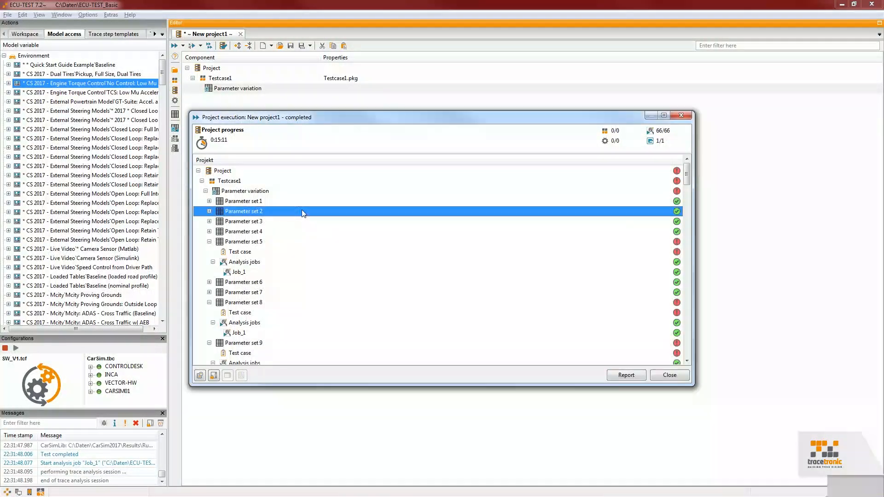
pyautogui.click(625, 374)
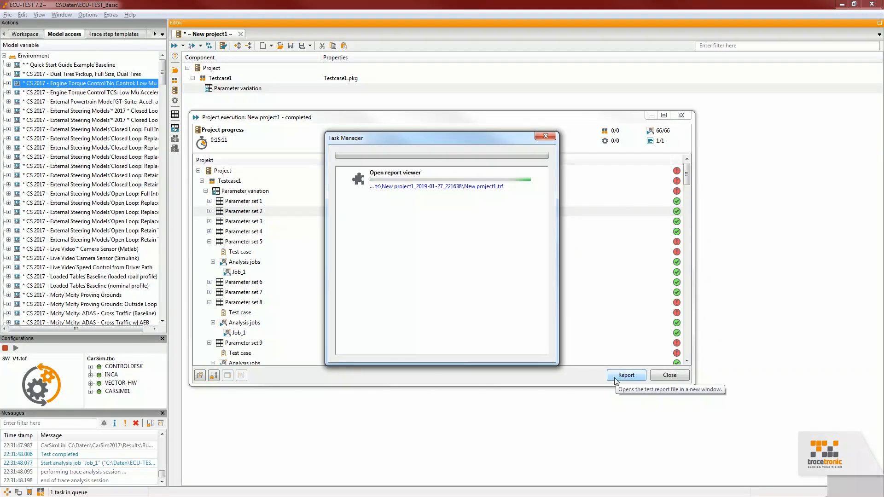
pyautogui.click(625, 374)
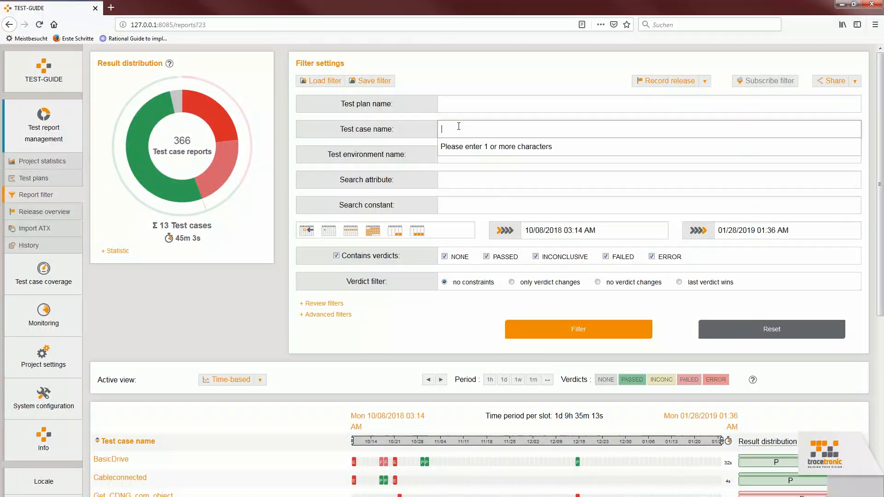
# - Filter TEST-GUIDE reports to test case name Testcase1 and open its execution details
pyautogui.write('Testcase1')
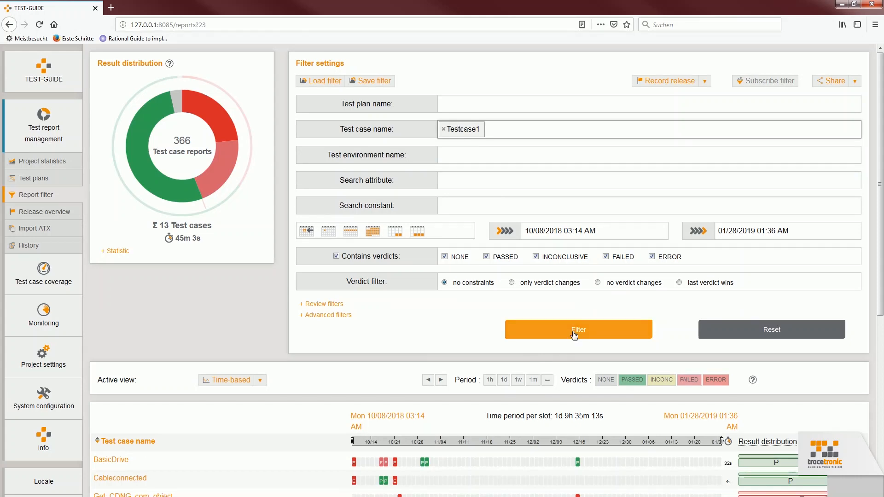
pyautogui.click(577, 329)
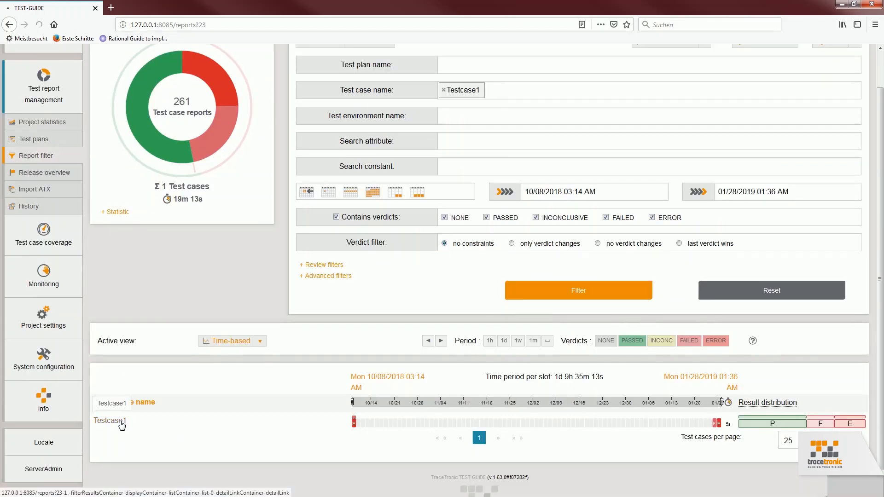
pyautogui.click(111, 420)
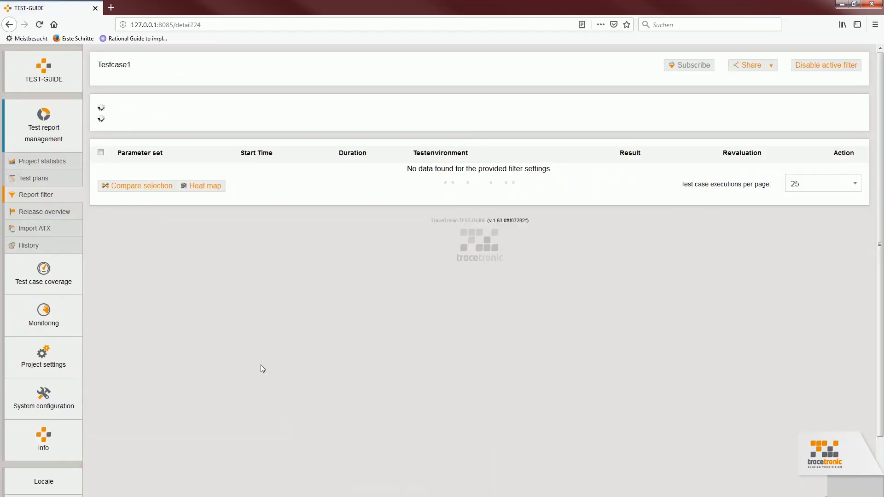